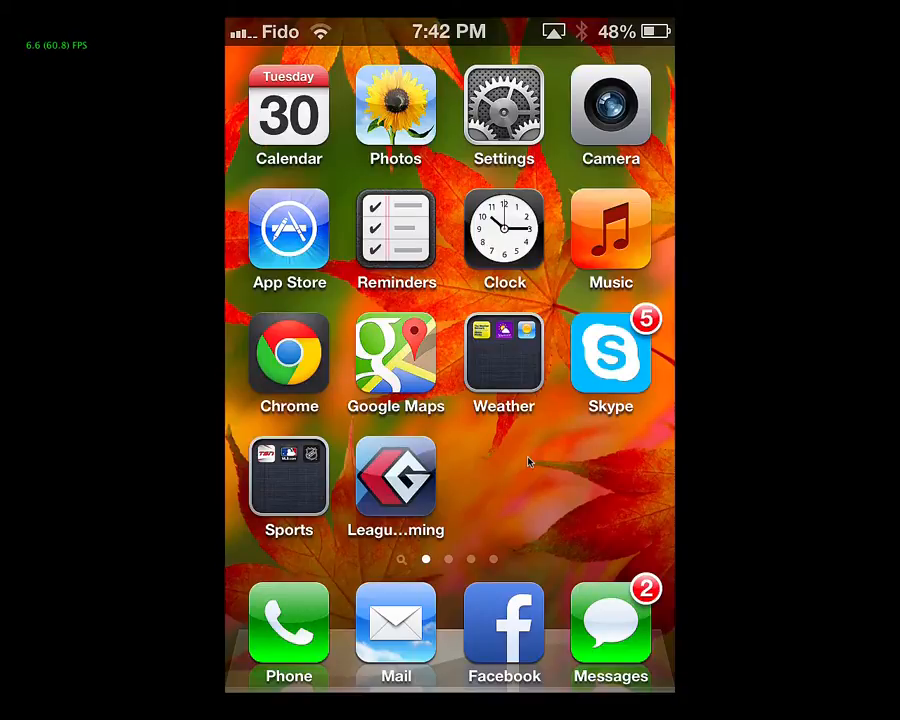
Launch League Gaming and enter a league to reach its game's Input Stats page.
left_click(396, 476)
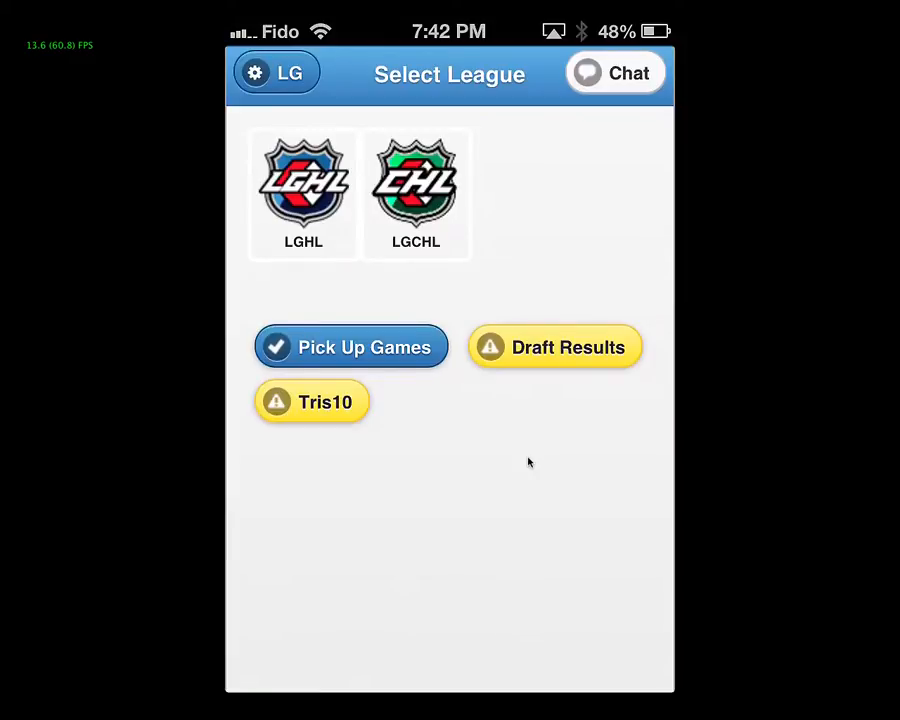
left_click(350, 348)
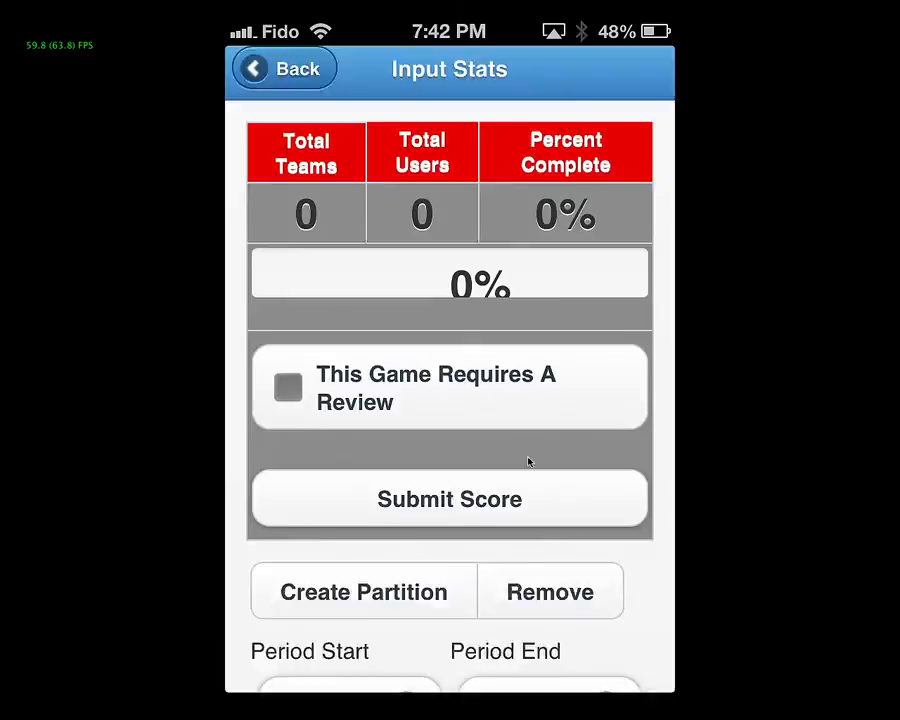
scroll("down", 3)
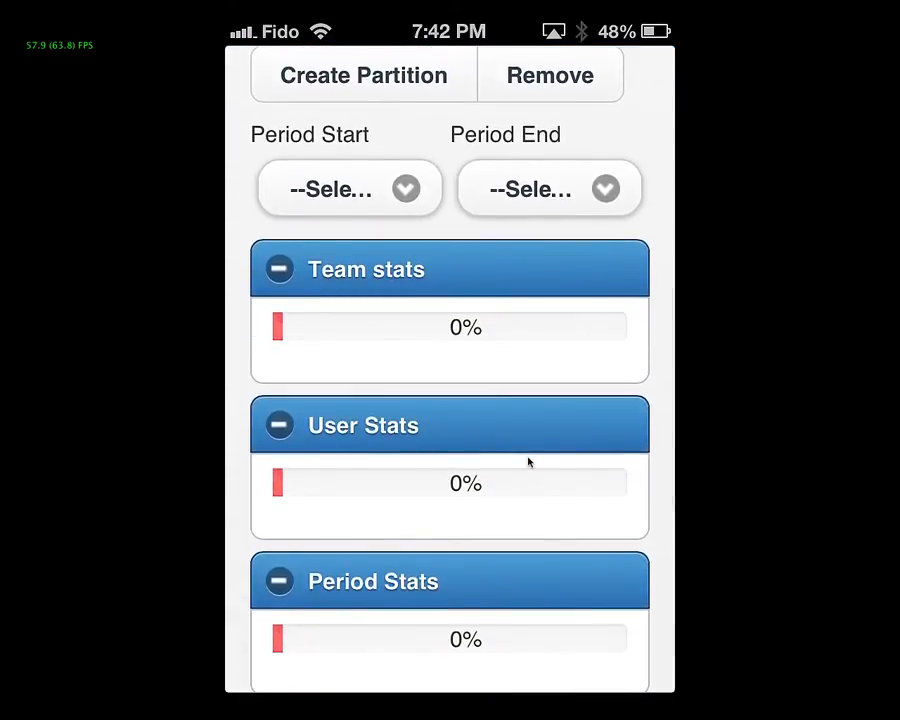
left_click(348, 188)
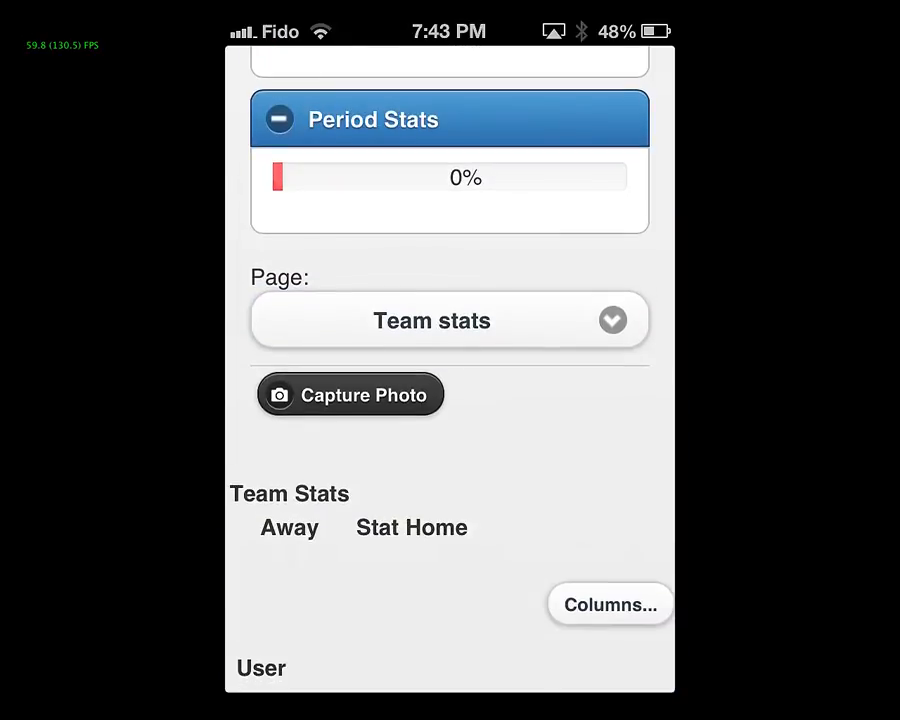
Capture a photo of the TV team stats screen showing goals, shots and hits.
left_click(350, 394)
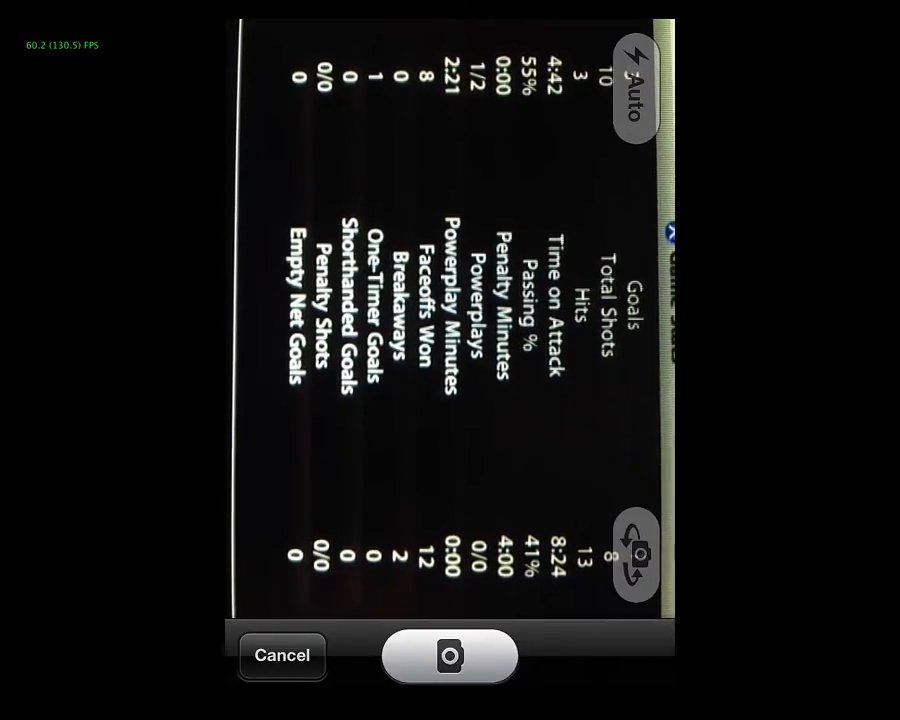
left_click(448, 656)
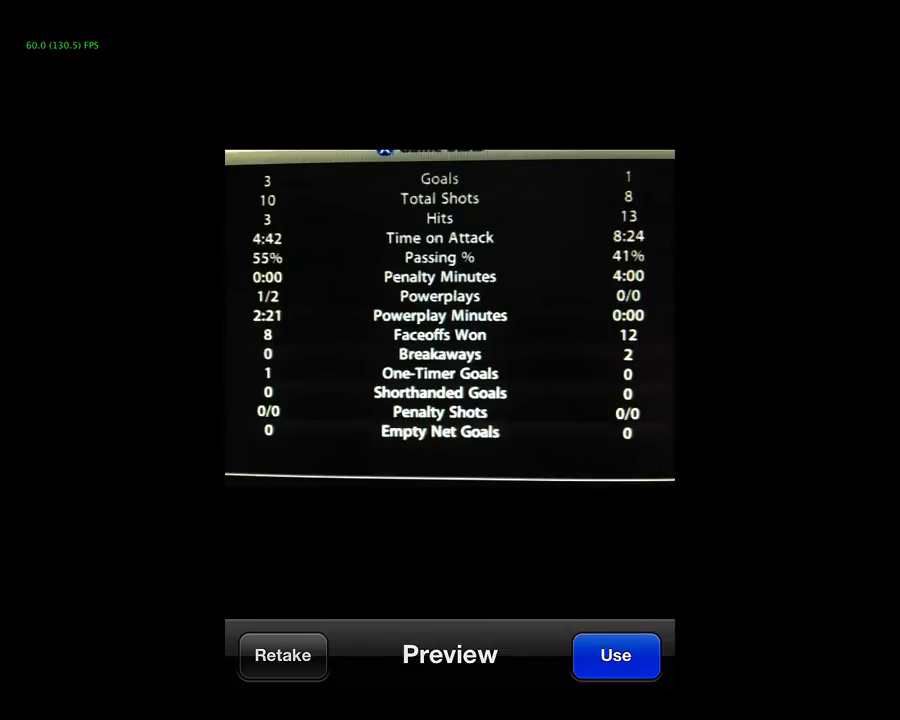
Use the team stats photo (Team 100%) and set the capture page to Period Stats.
left_click(616, 656)
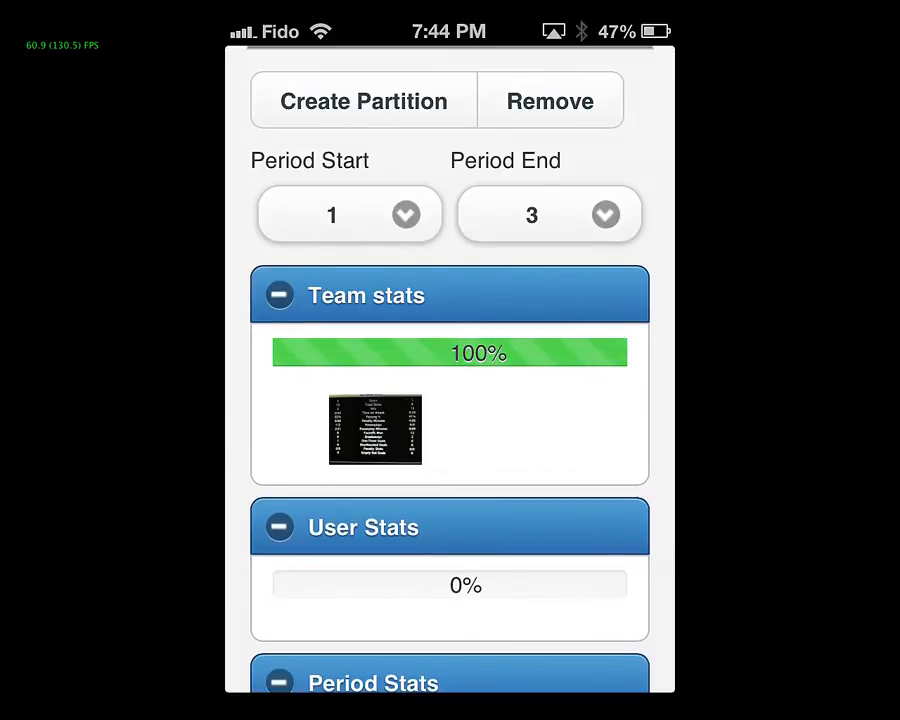
scroll("down", 3)
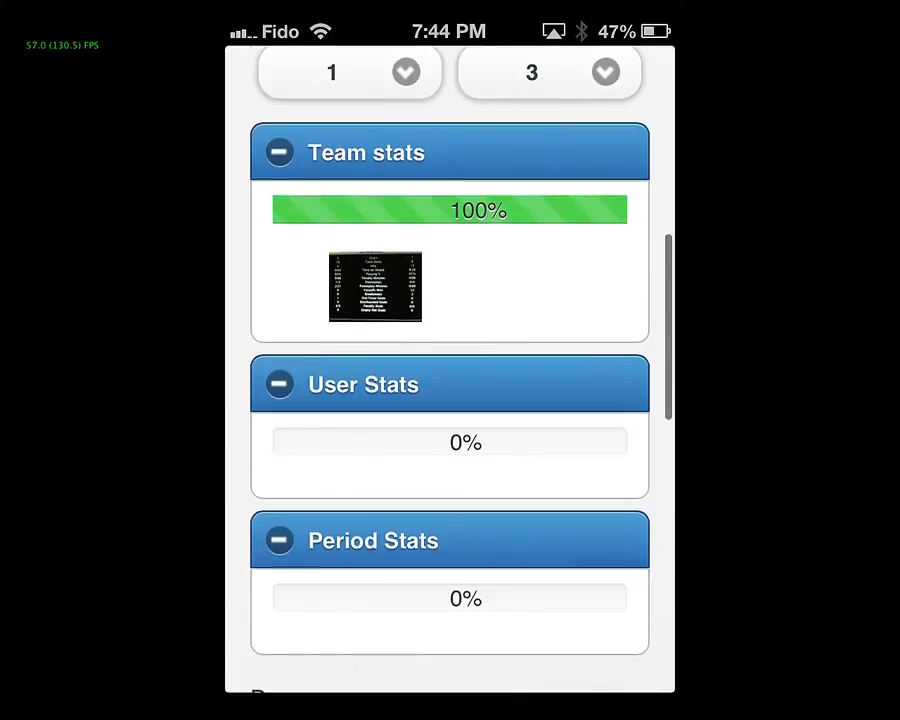
scroll("down", 3)
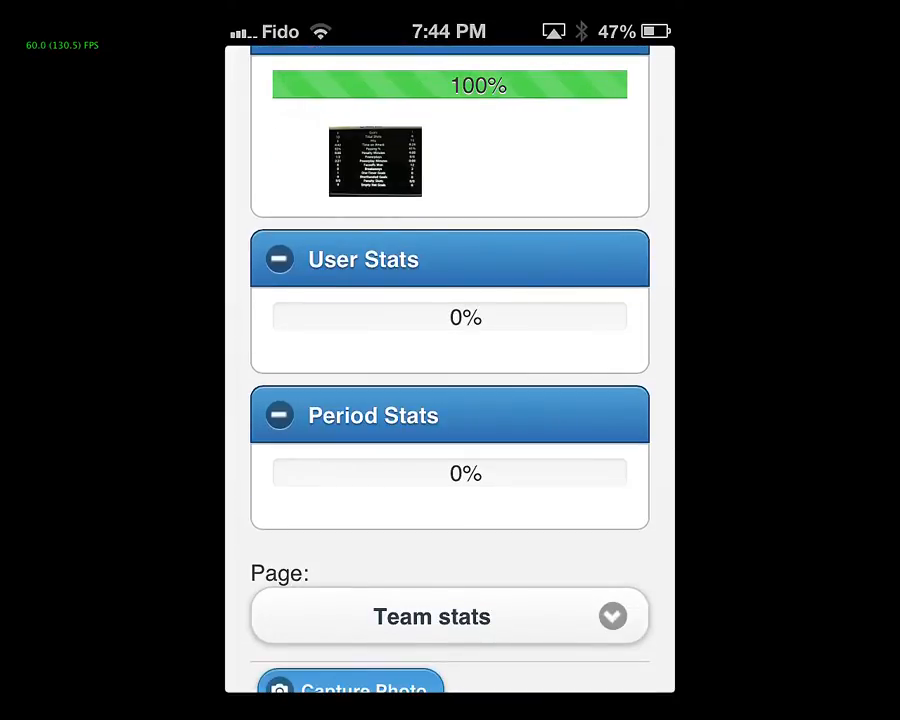
scroll("down", 3)
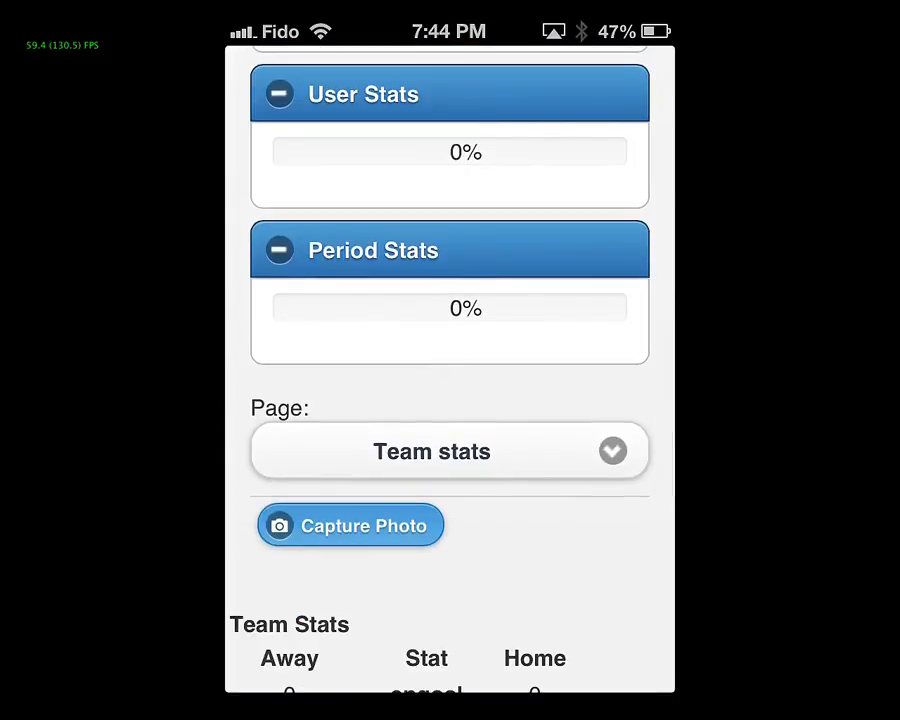
left_click(448, 452)
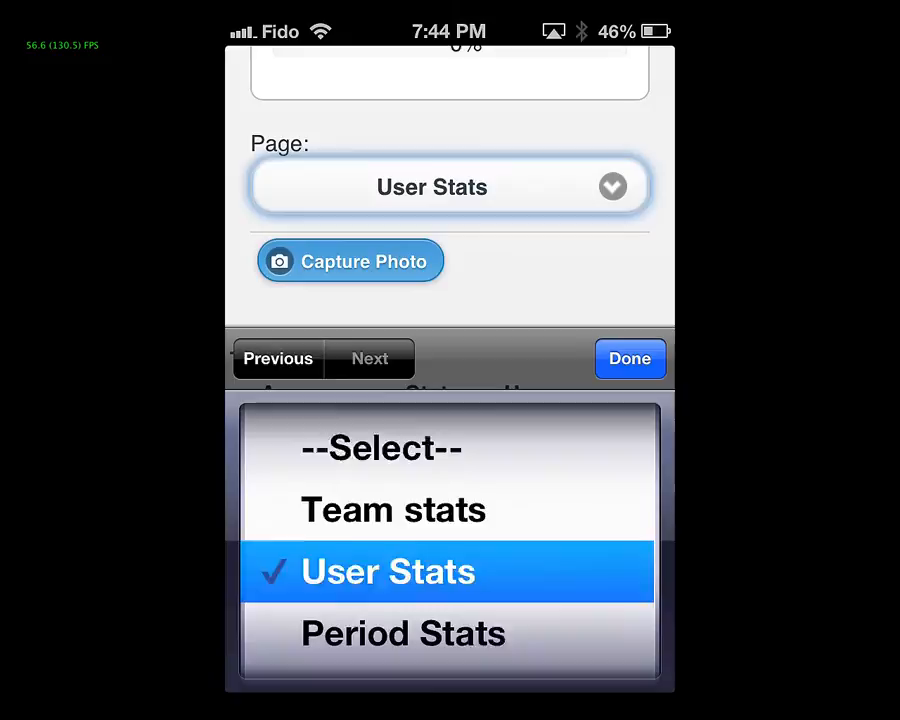
left_click(404, 632)
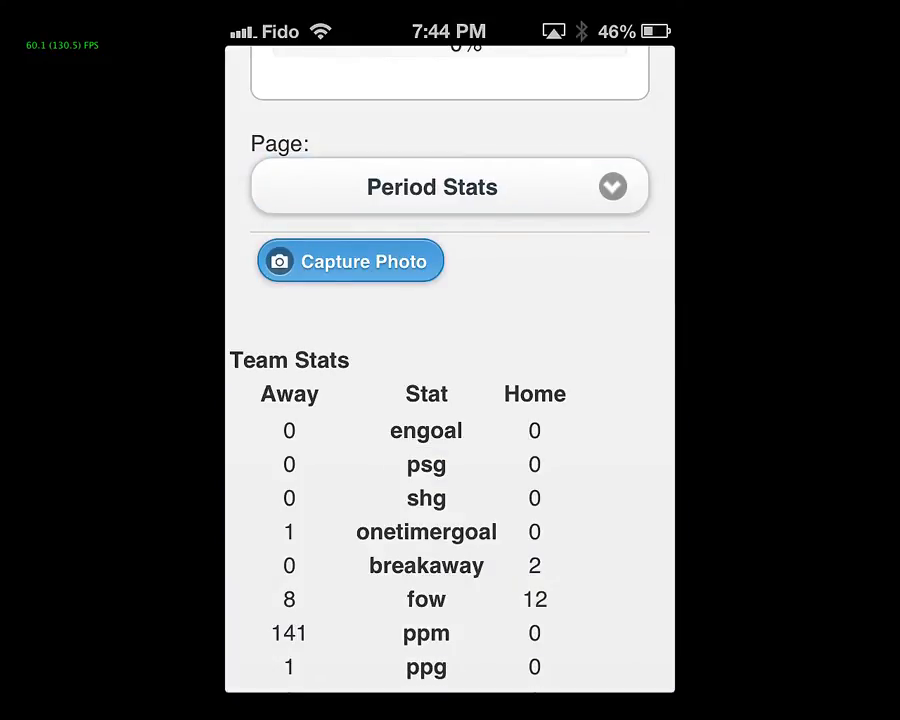
Capture a photo of the TV Goal Summary screen for Period Stats.
left_click(350, 260)
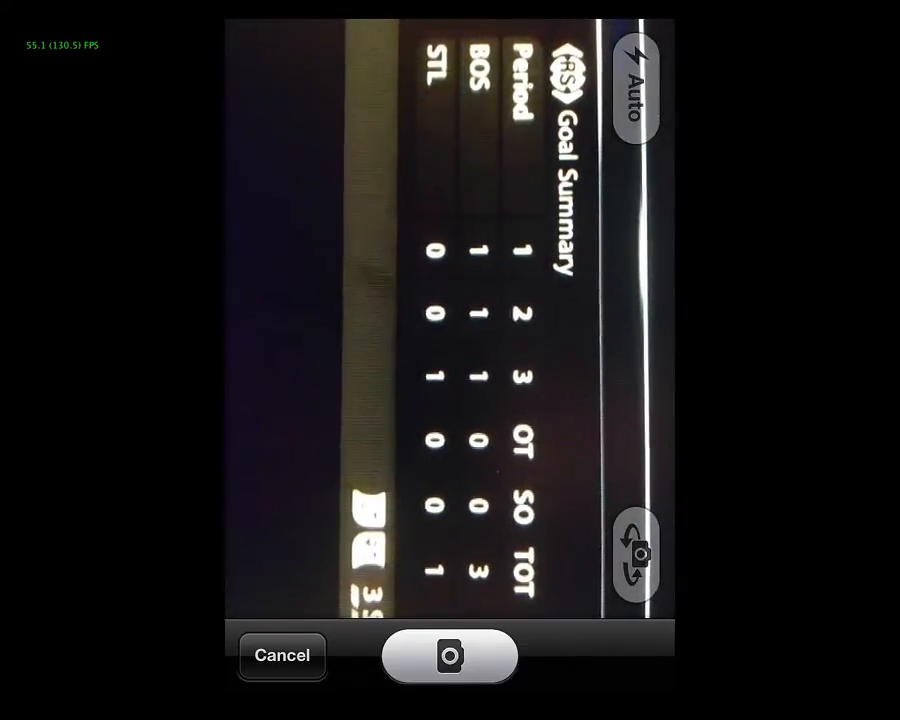
left_click(448, 656)
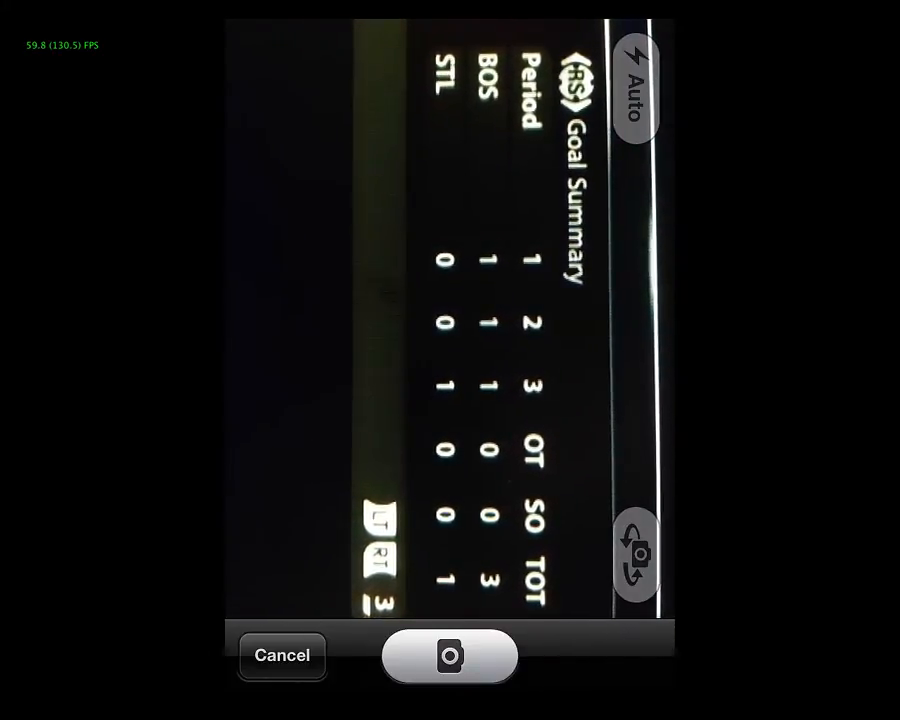
left_click(448, 656)
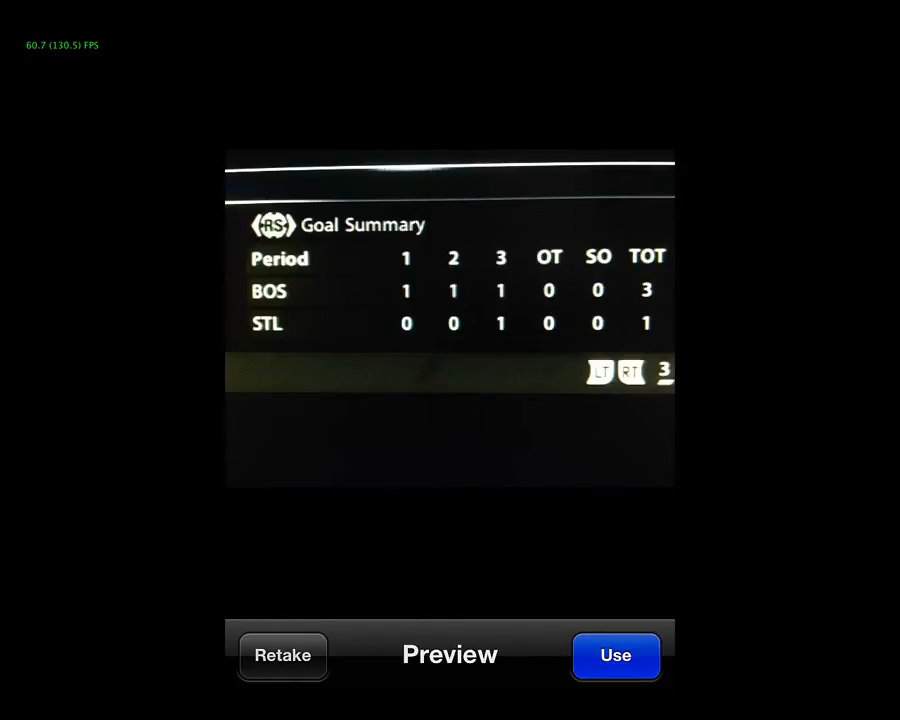
Use the goal summary photo (Period Stats 100%) and set the capture page to User Stats.
left_click(616, 656)
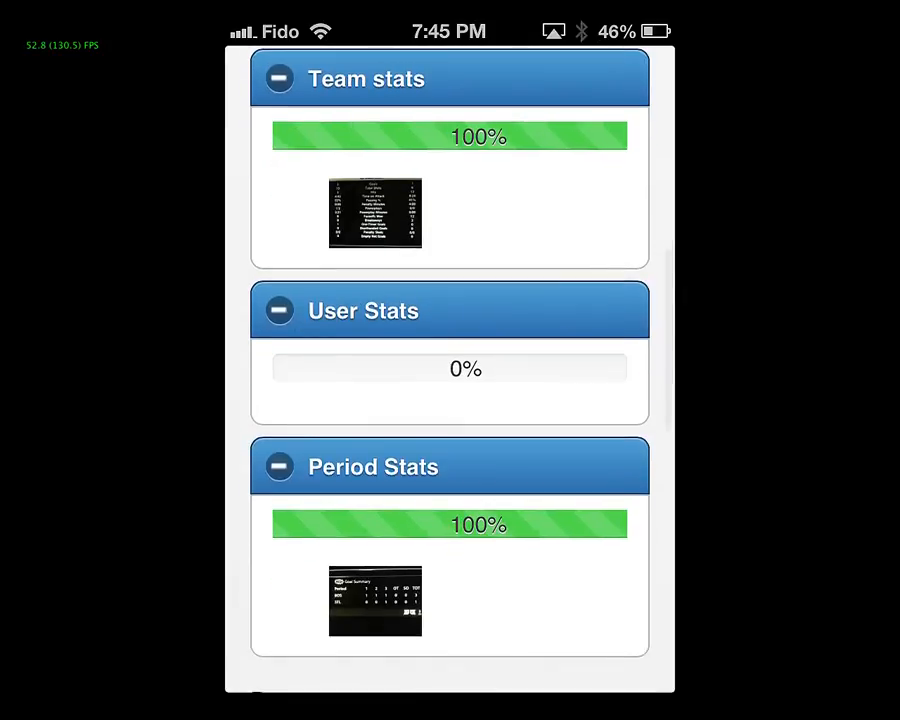
scroll("down", 3)
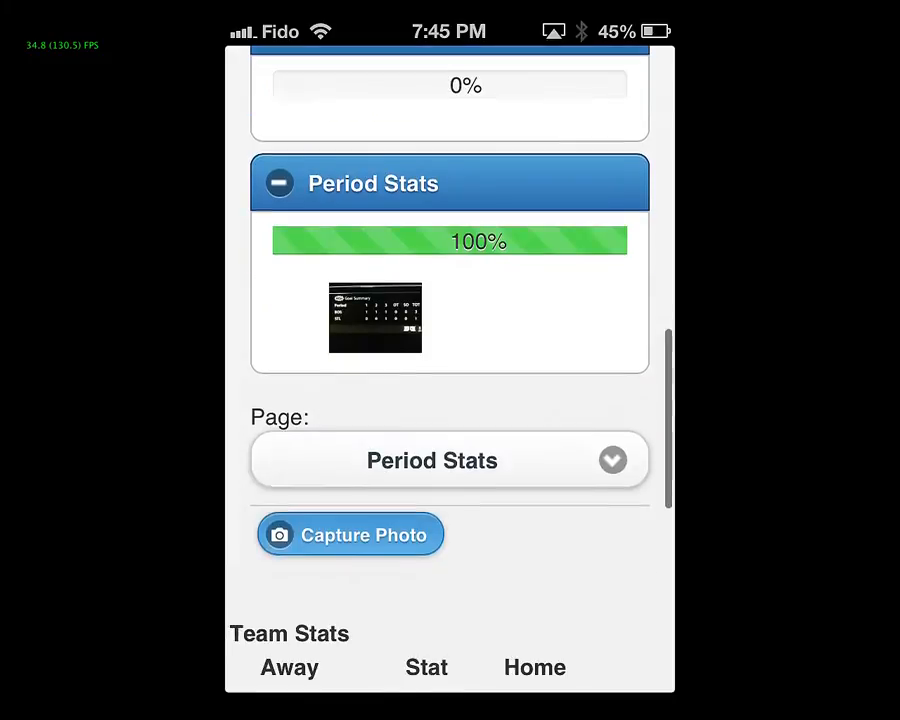
left_click(450, 460)
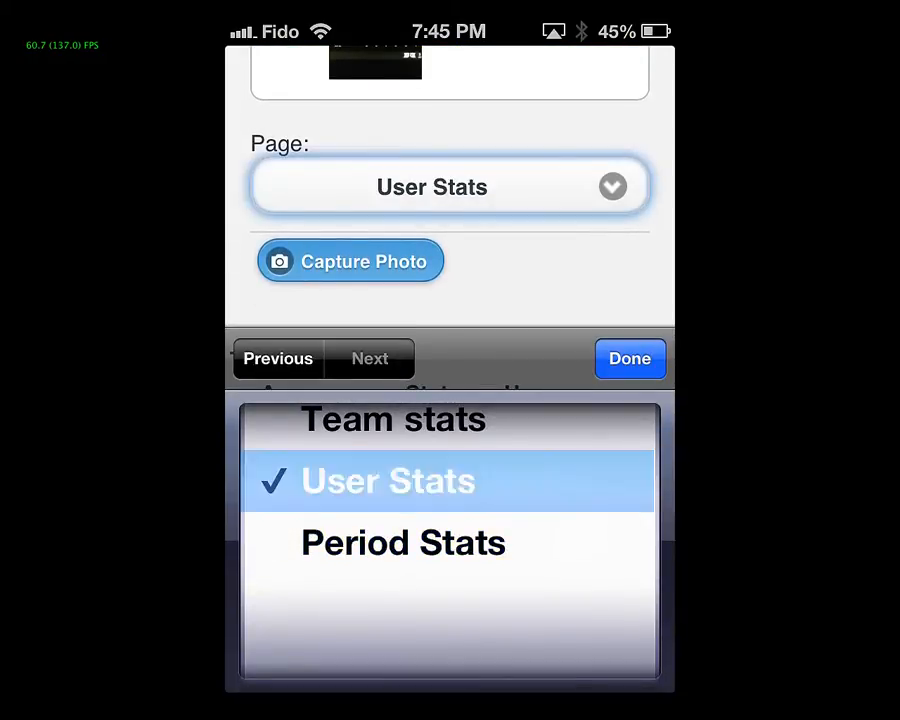
left_click(630, 358)
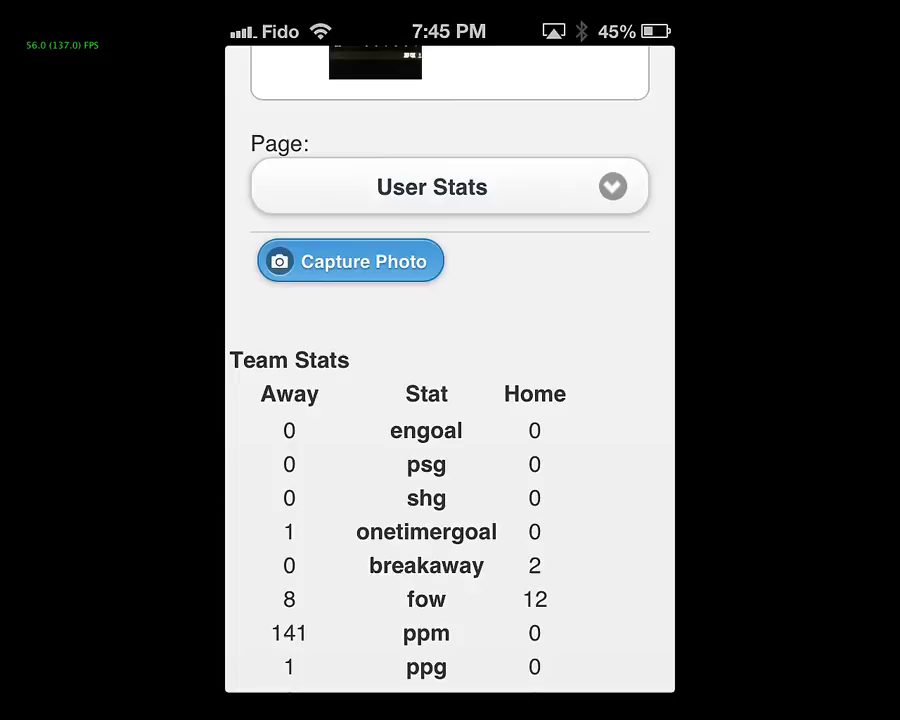
Capture and use a photo of the St. Louis Blues Club Scouting player stats screen.
left_click(348, 260)
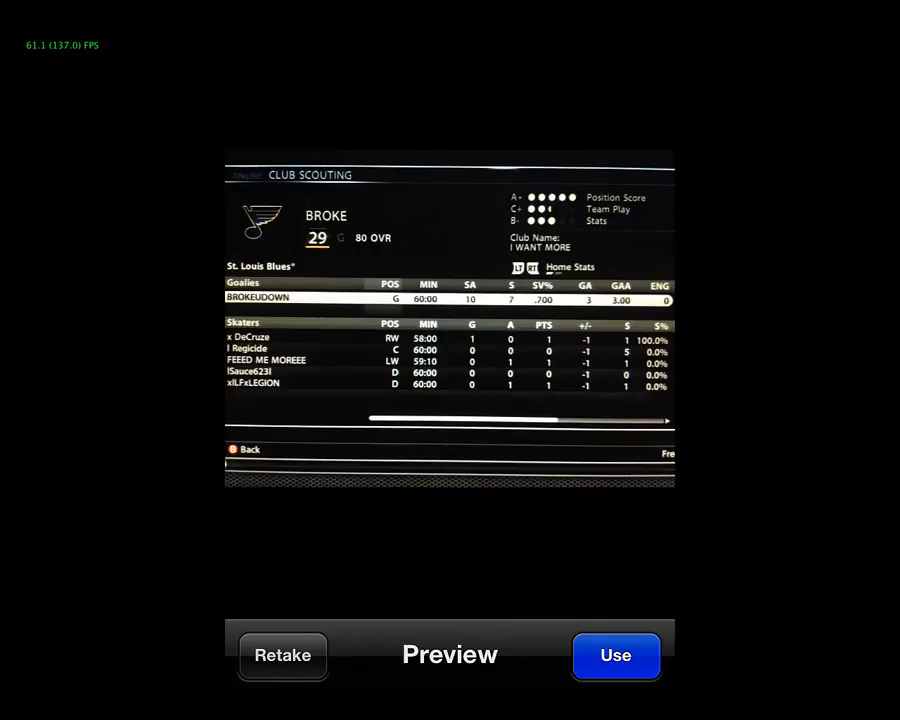
left_click(616, 656)
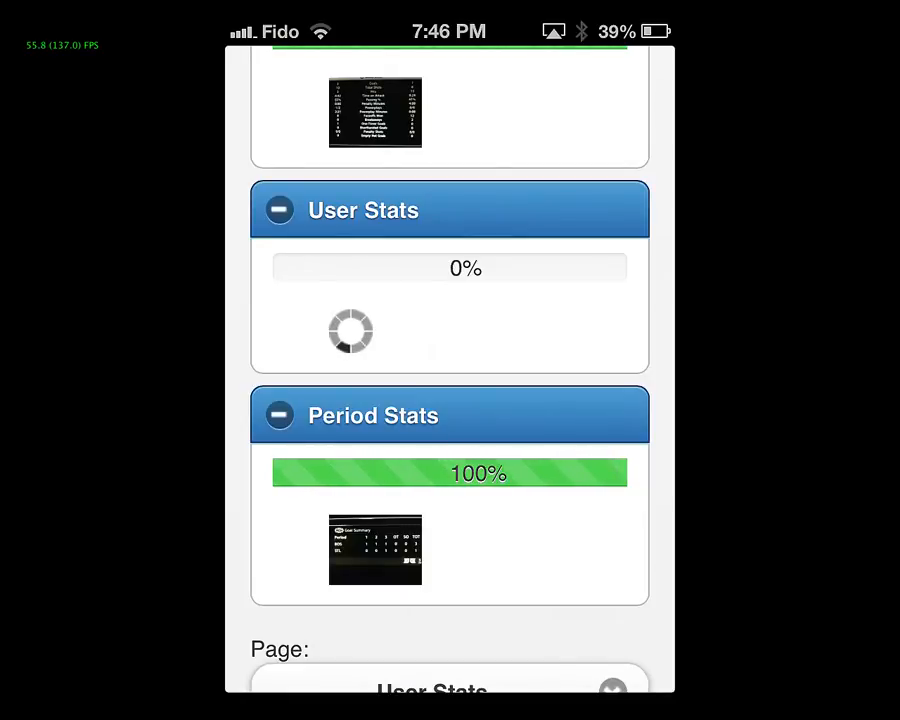
Pull to refresh Input Stats to 2 teams at 100% and scroll the Team Stats table.
scroll("up", 3)
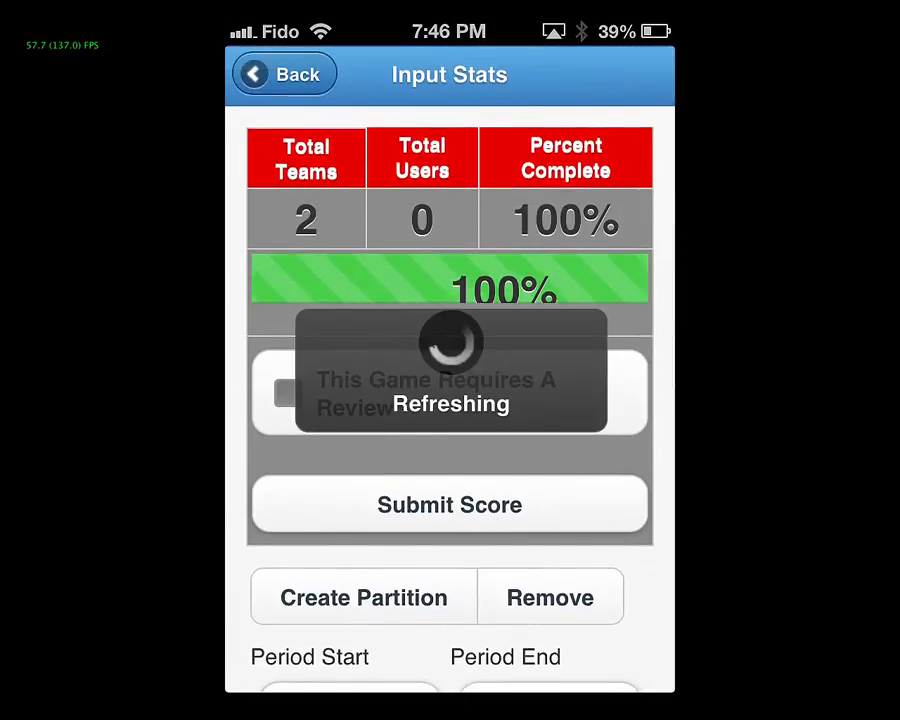
scroll("down", 3)
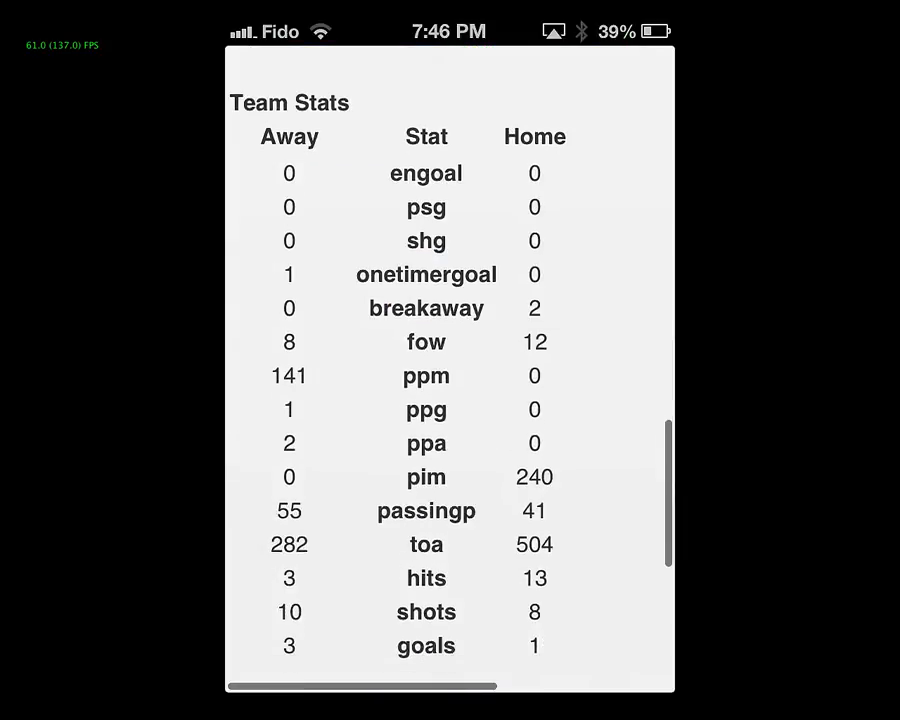
scroll("down", 3)
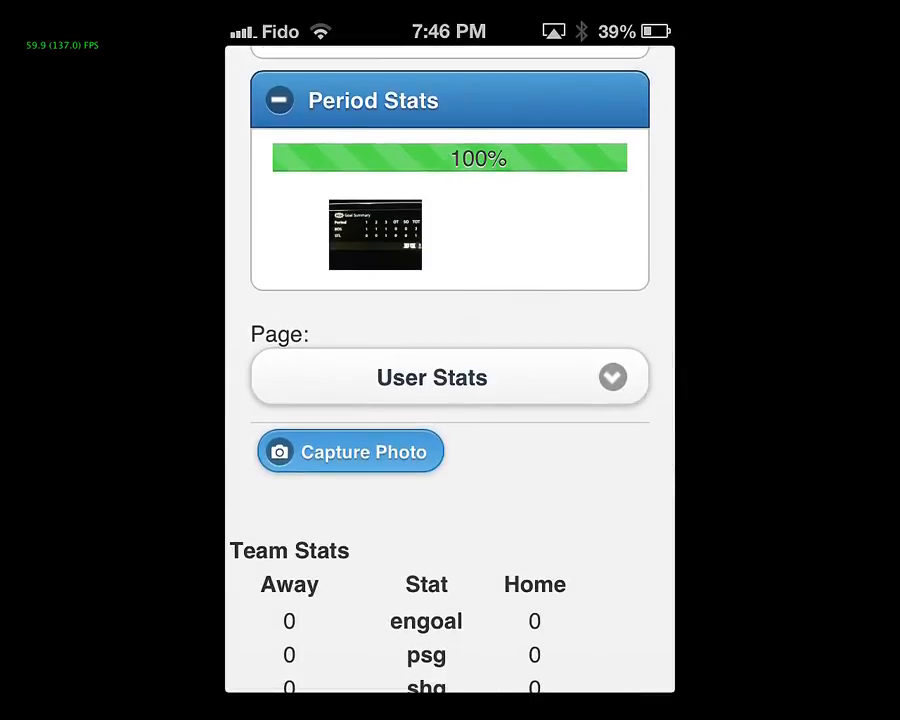
Capture and use a second Blues user stats photo, bringing User Stats to 63%.
left_click(352, 452)
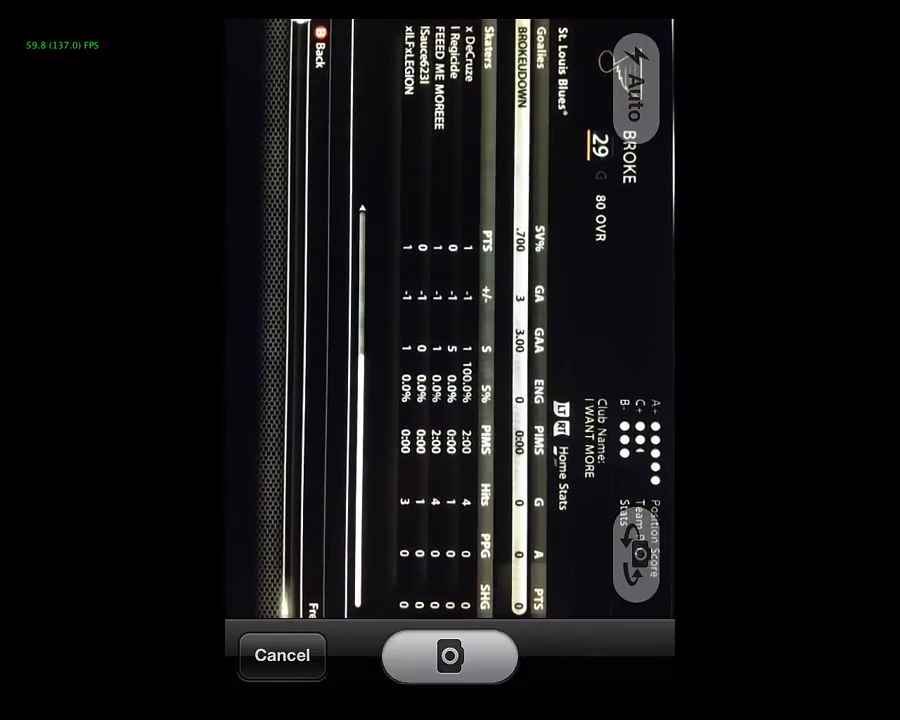
left_click(448, 656)
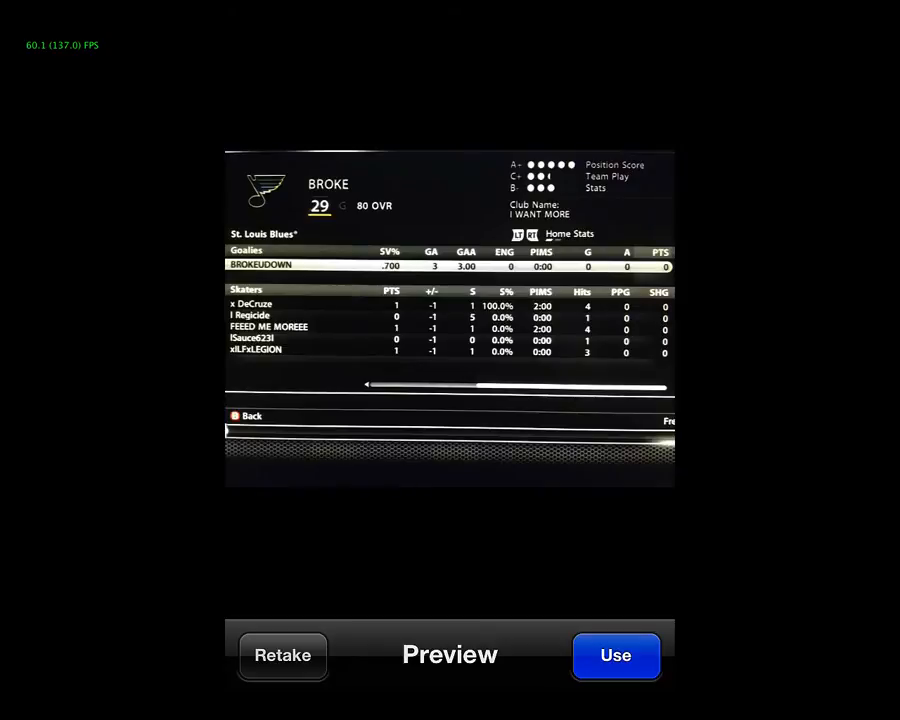
left_click(616, 656)
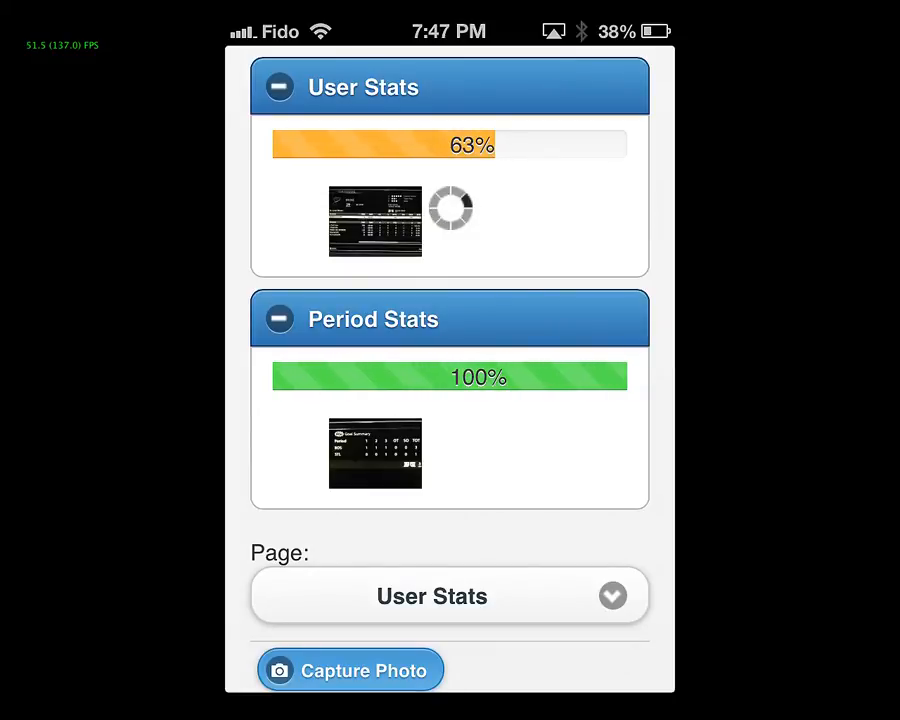
Tick 'This Game Requires A Review' and ready the camera for the Bruins away stats screen.
scroll("down", 3)
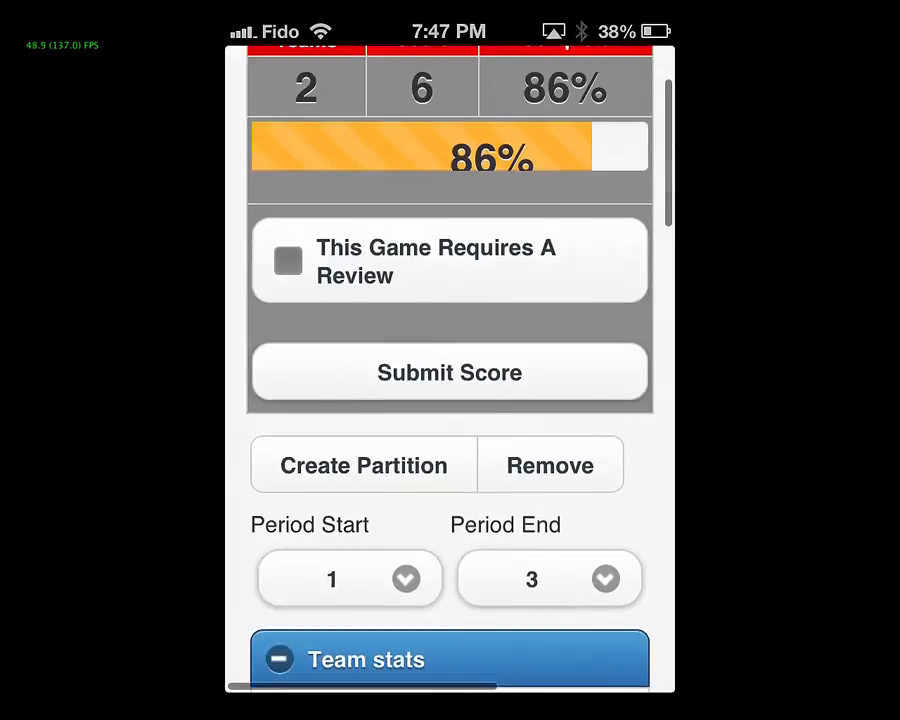
left_click(288, 260)
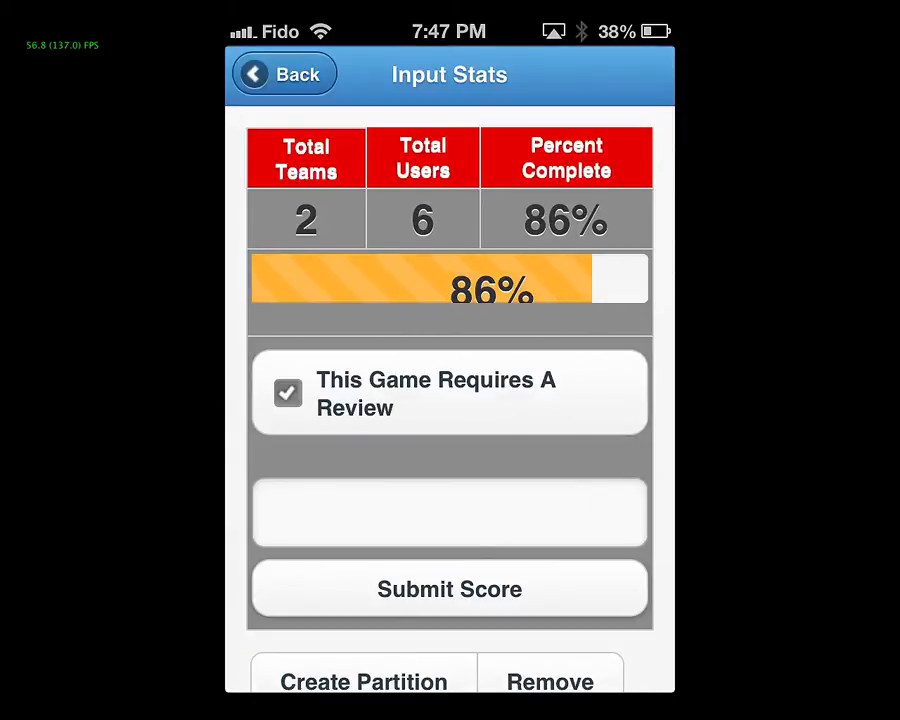
scroll("down", 3)
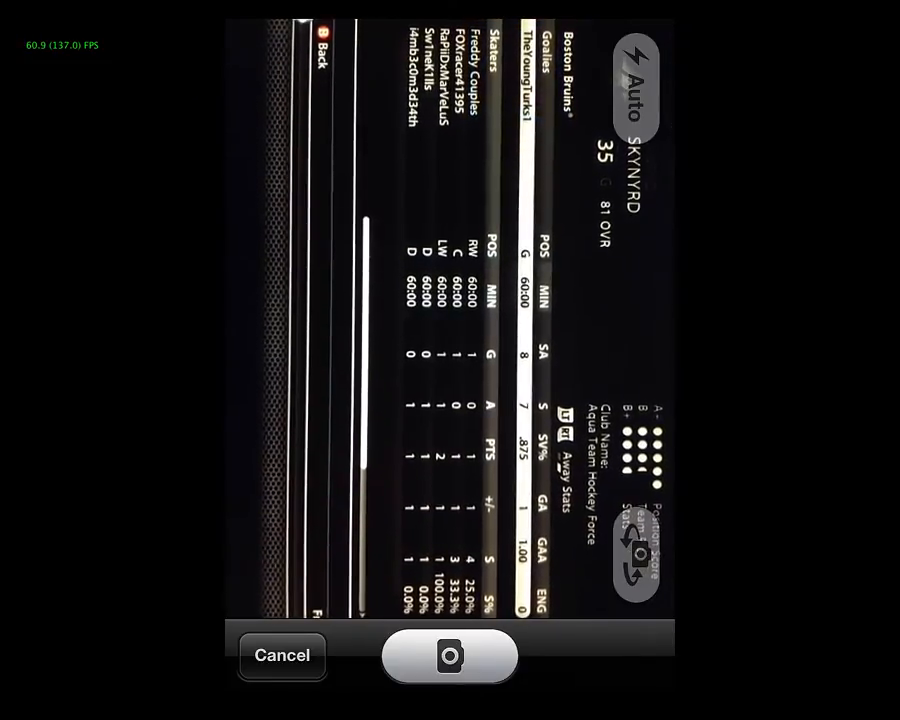
Capture and use the Boston Bruins away stats photo, User Stats 81%, and review the listed players.
left_click(448, 656)
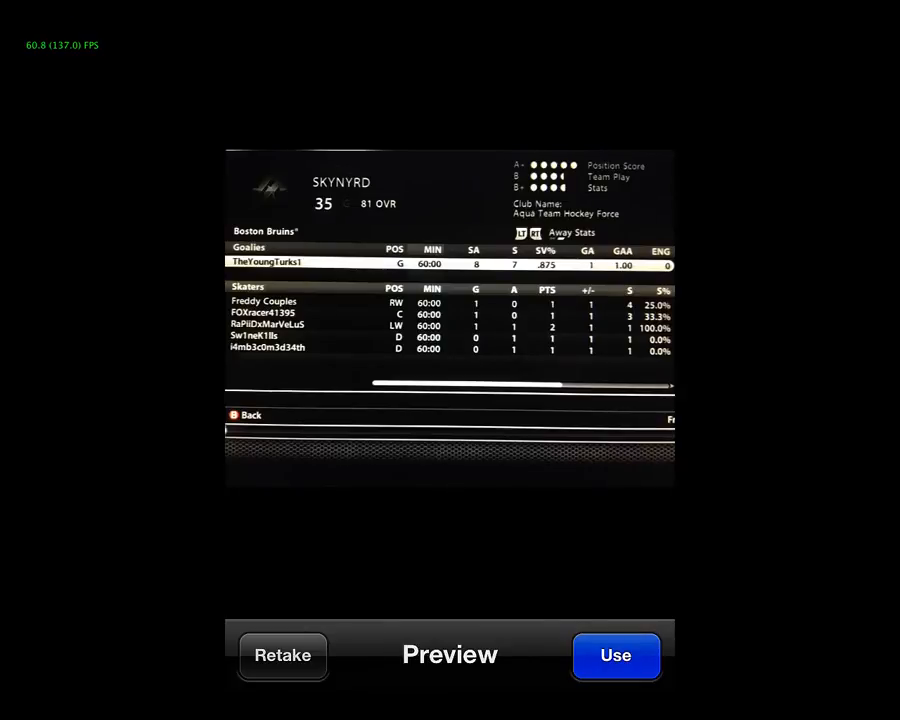
left_click(616, 656)
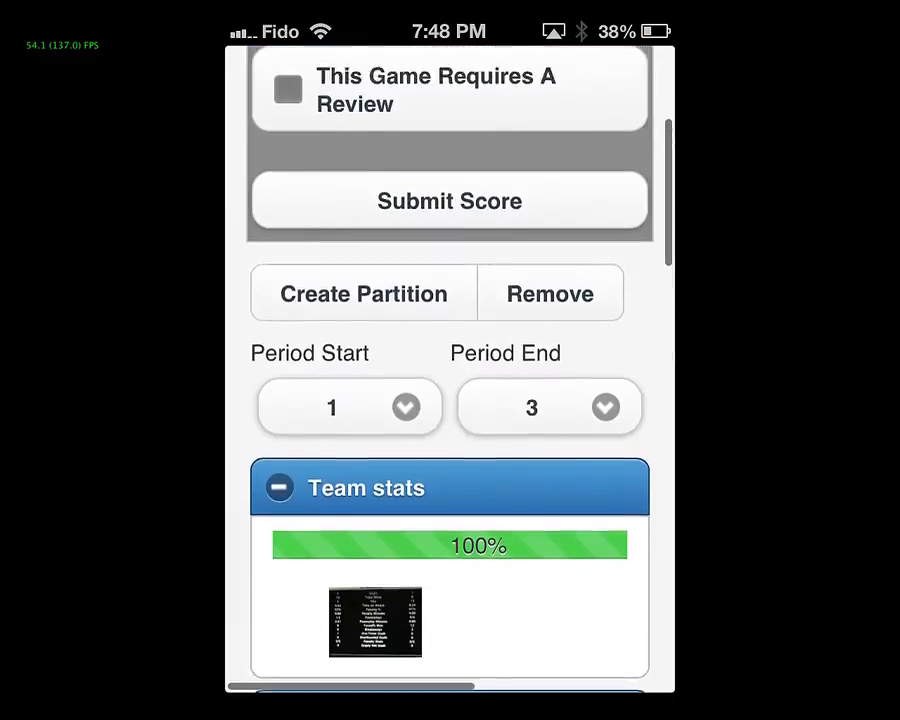
scroll("down", 3)
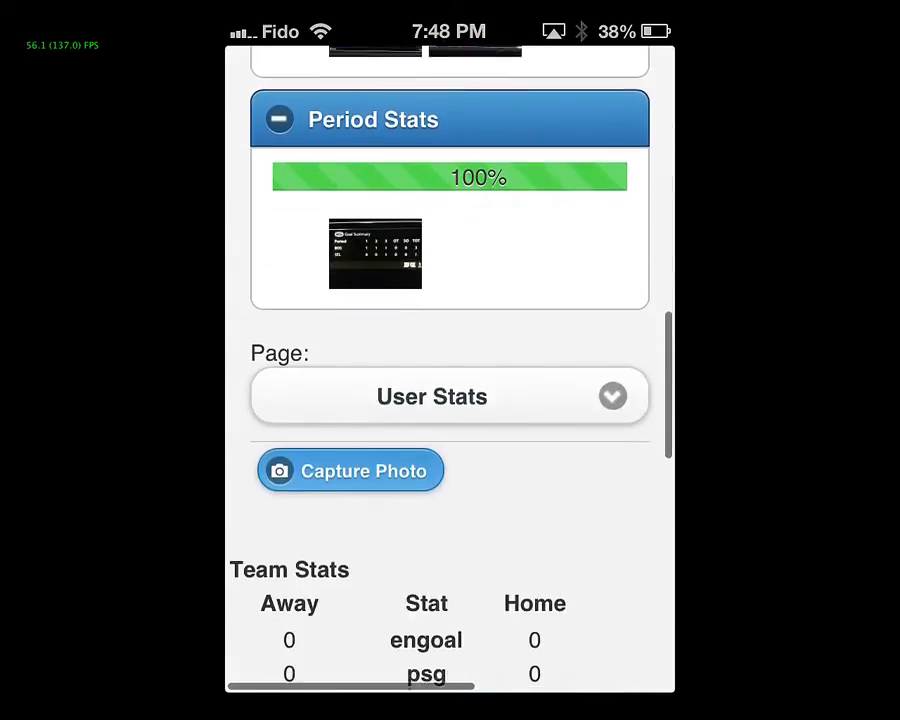
scroll("down", 3)
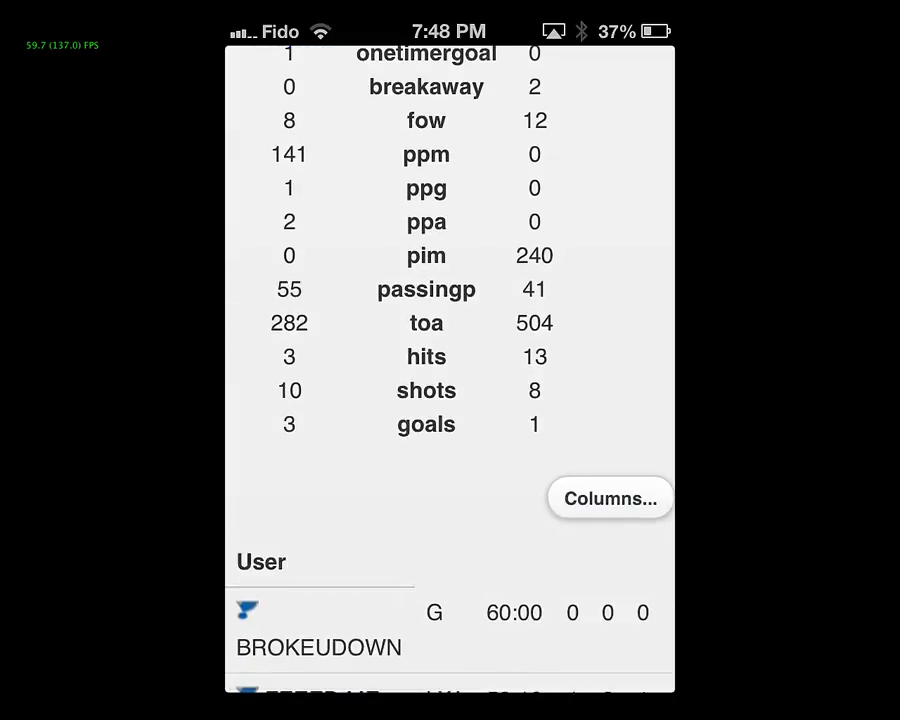
scroll("down", 3)
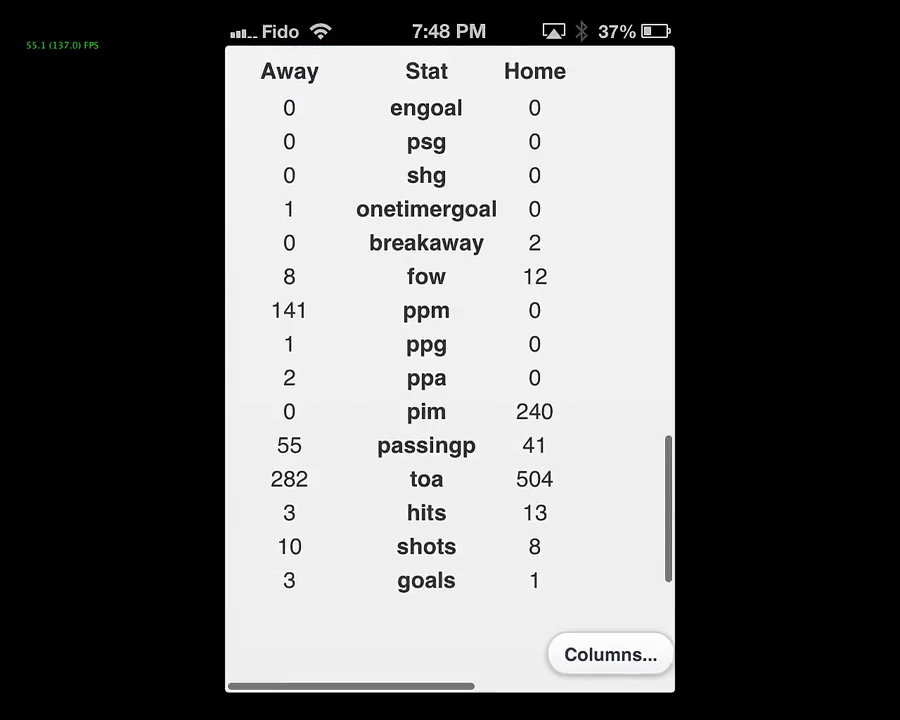
scroll("down", 3)
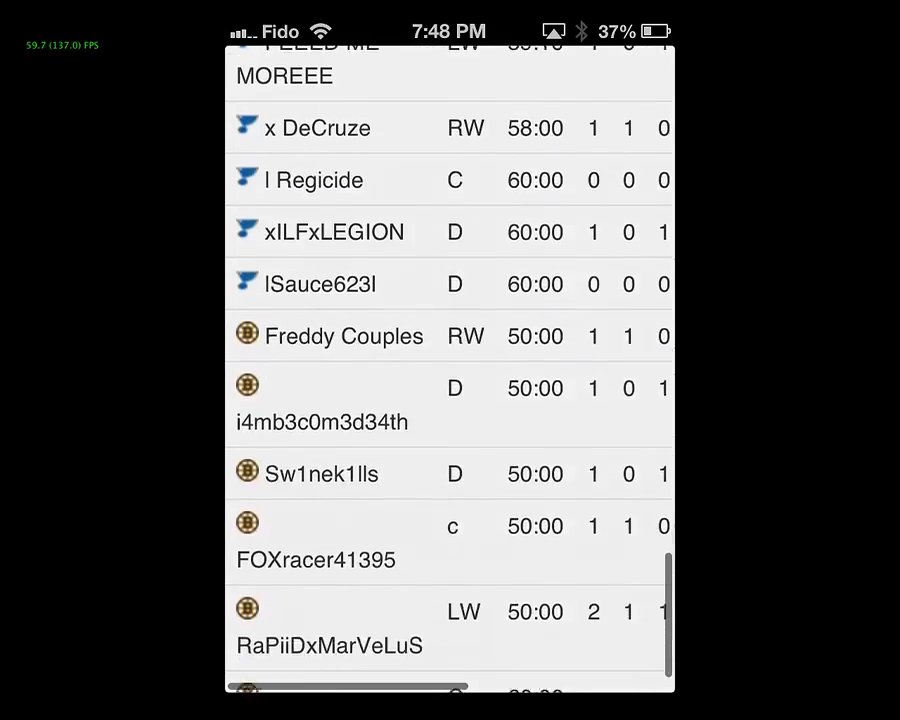
scroll("down", 3)
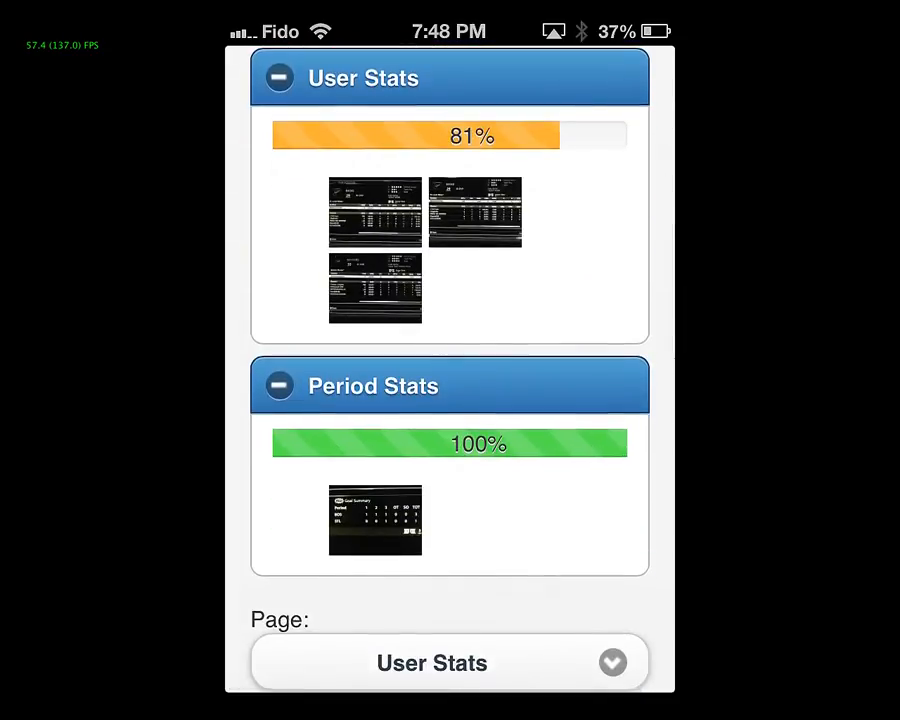
scroll("down", 3)
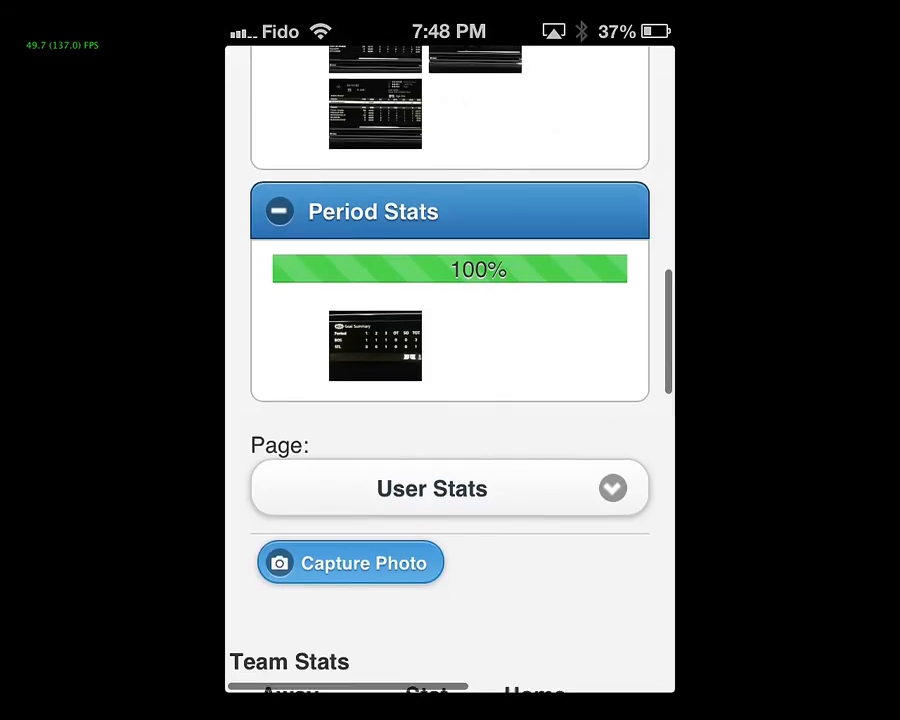
scroll("down", 3)
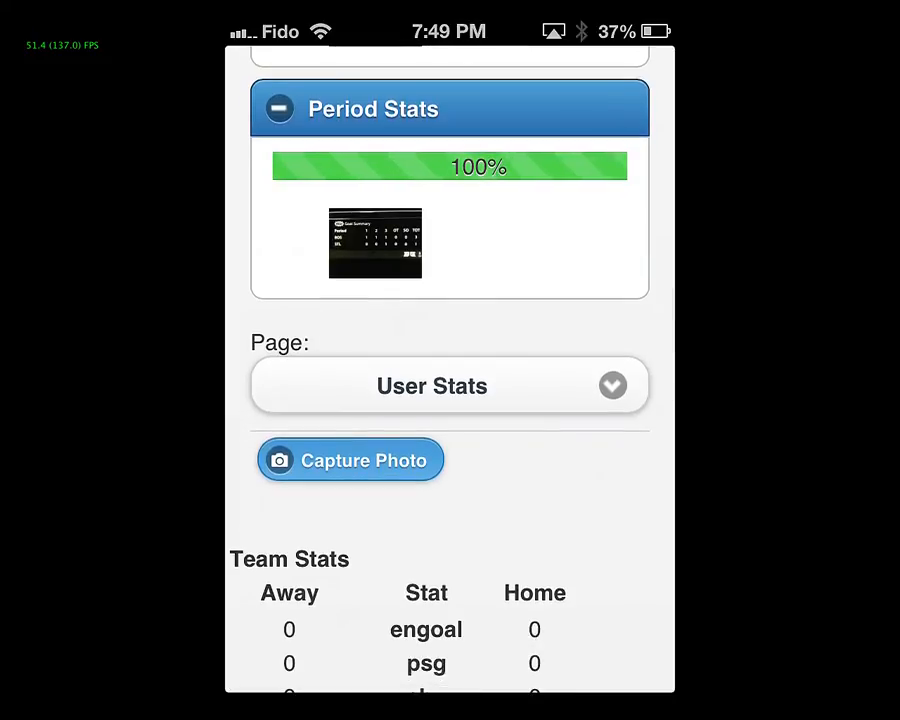
left_click(350, 460)
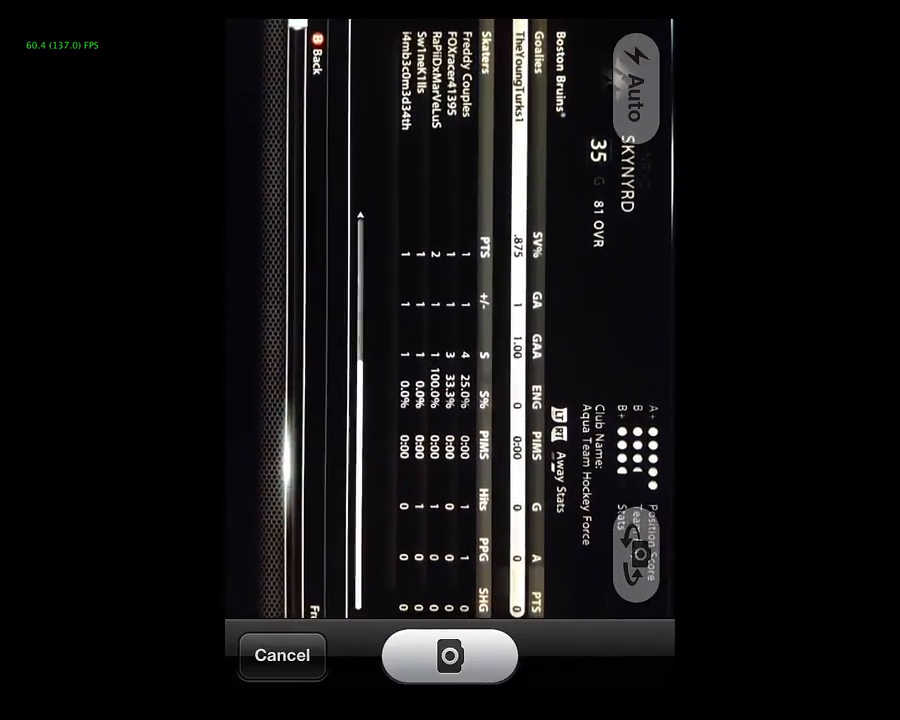
left_click(448, 656)
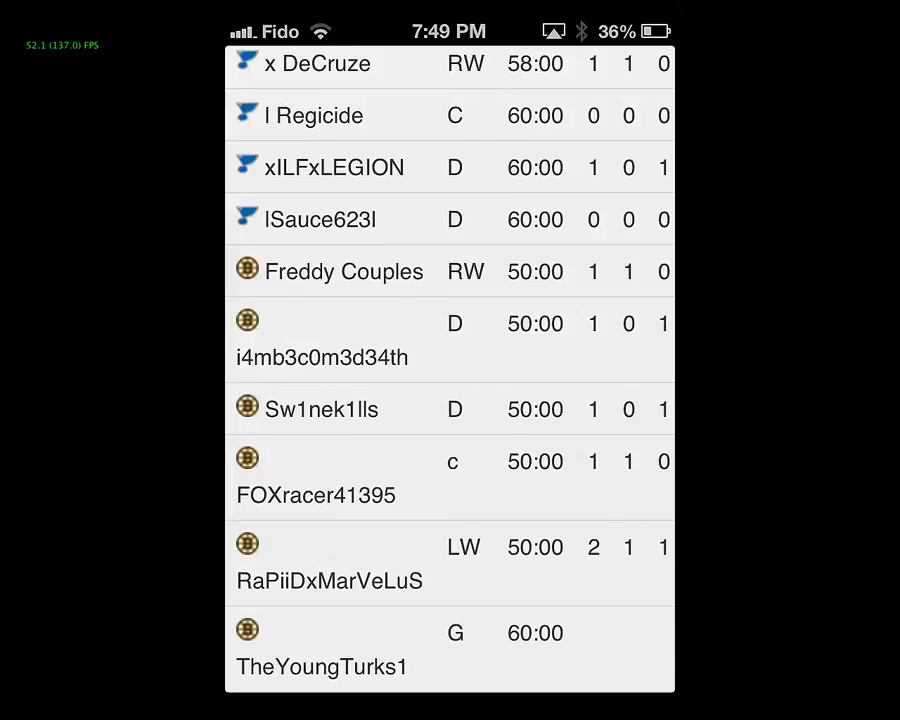
Scroll Input Stats to confirm 2 teams, 12 users and 100% complete.
scroll("down", 3)
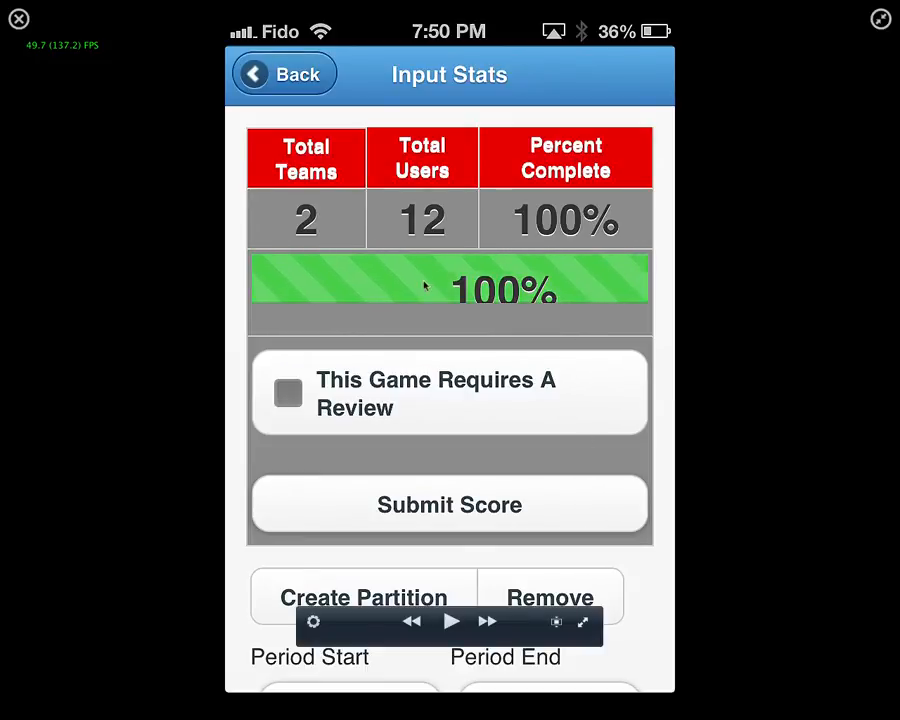
mouse_move(170, 136)
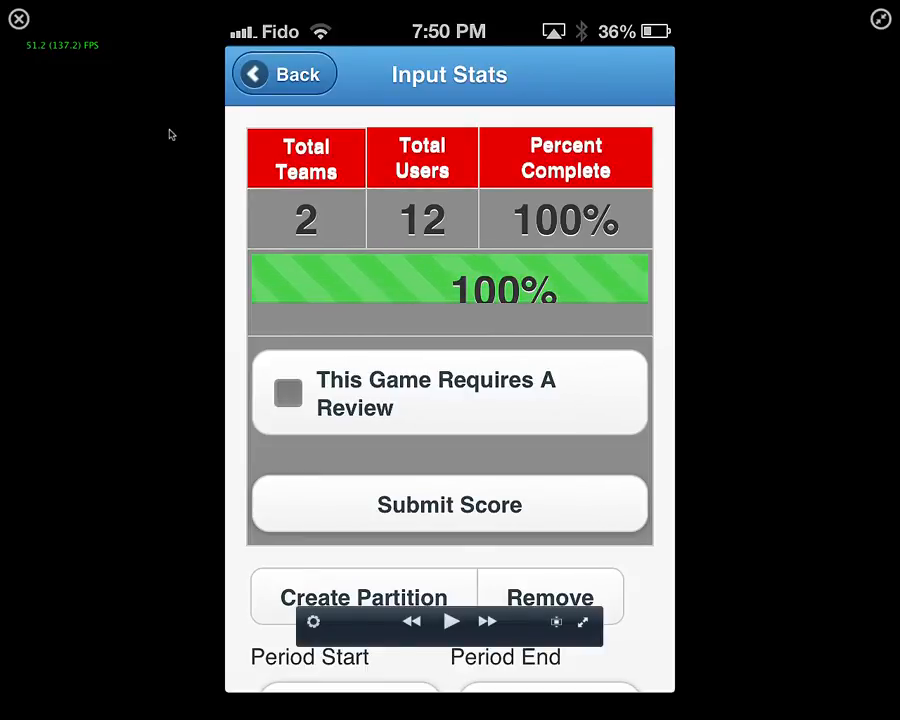